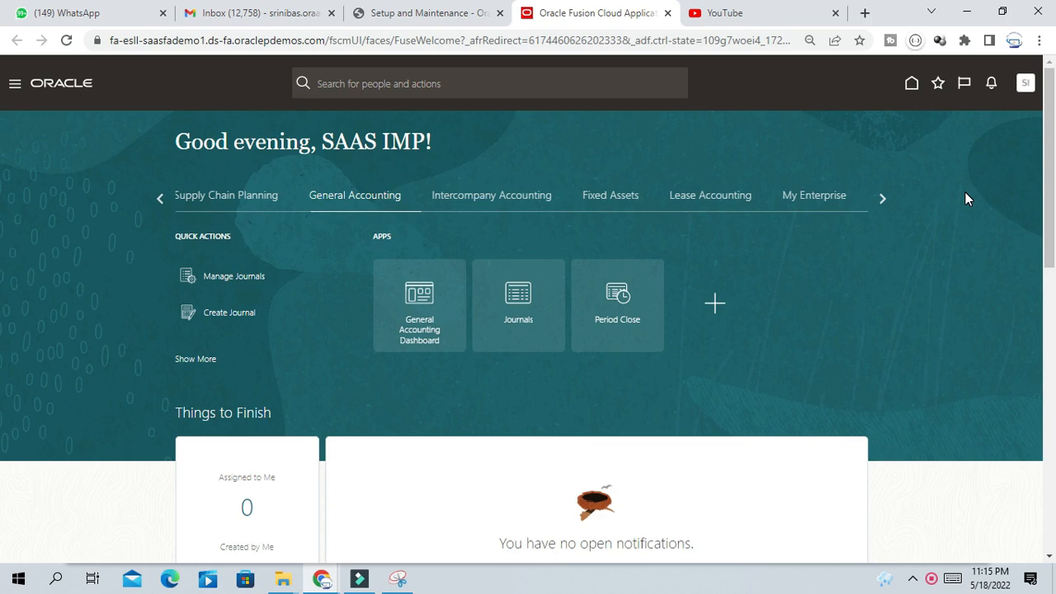
pyautogui.moveTo(171, 259)
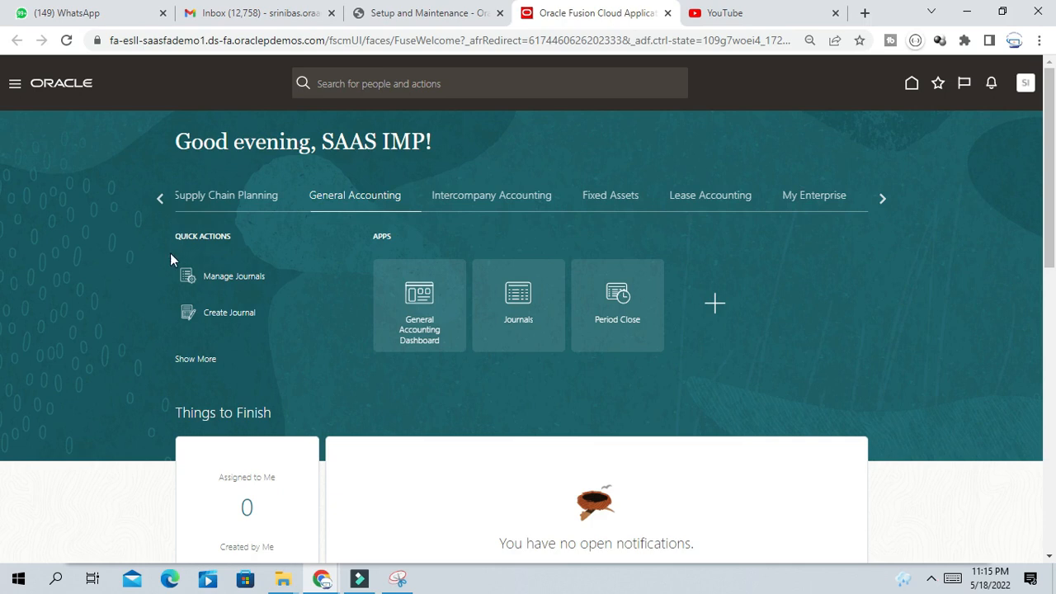
# - Open the Journals work area from the General Accounting home page
pyautogui.click(883, 199)
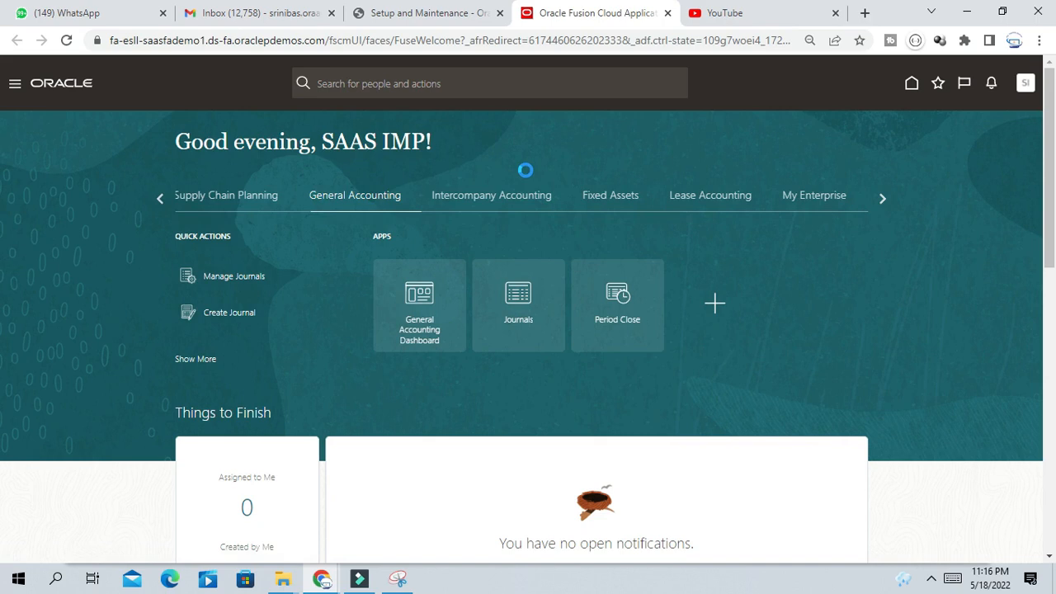
# - Open the rejected journal batches list and check the notifications bell
pyautogui.click(519, 305)
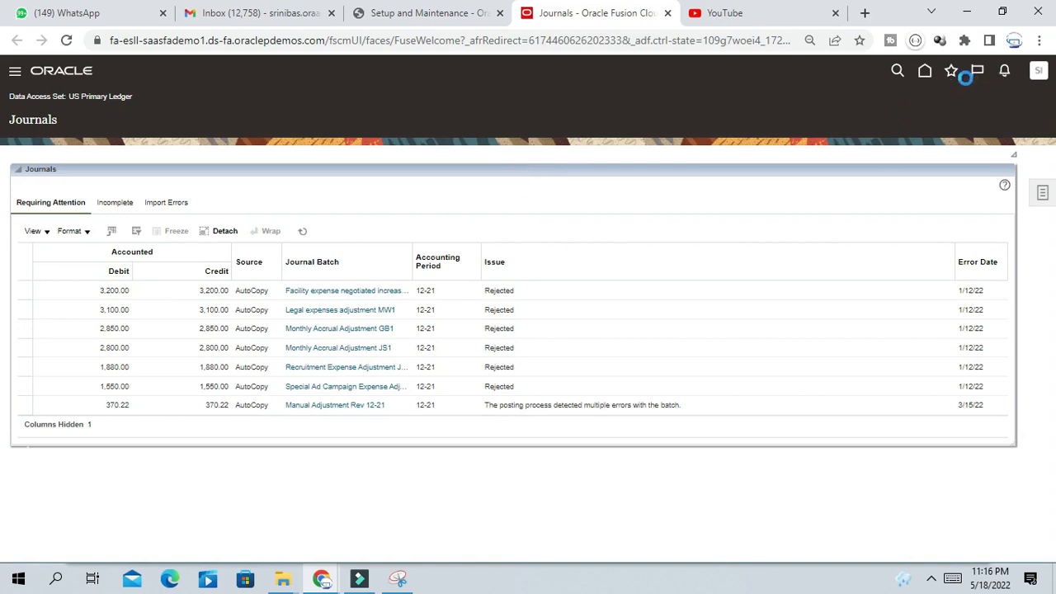
pyautogui.moveTo(984, 69)
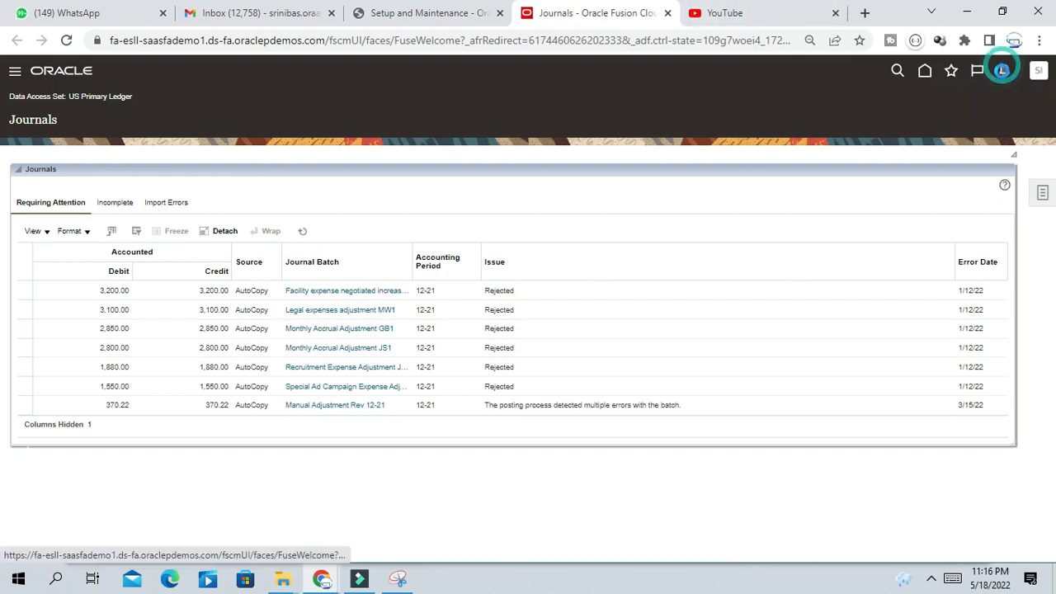
pyautogui.click(982, 71)
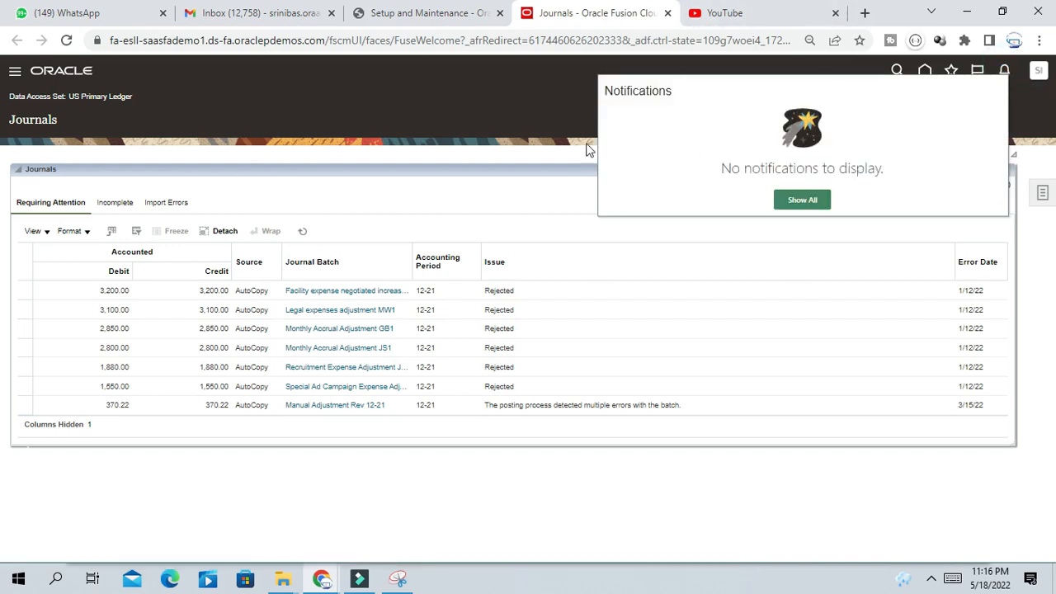
pyautogui.moveTo(775, 149)
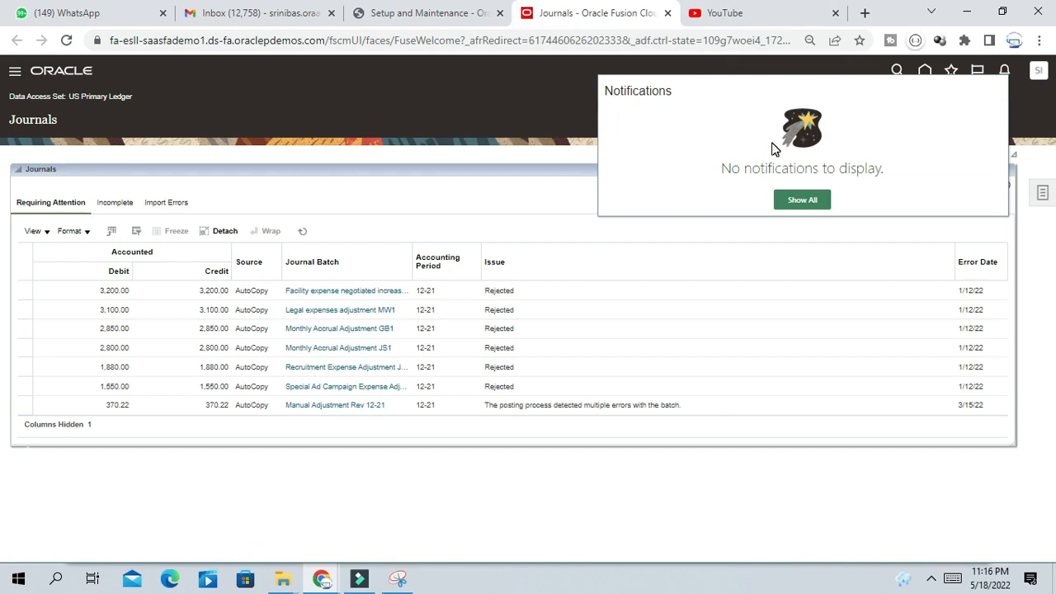
pyautogui.moveTo(720, 142)
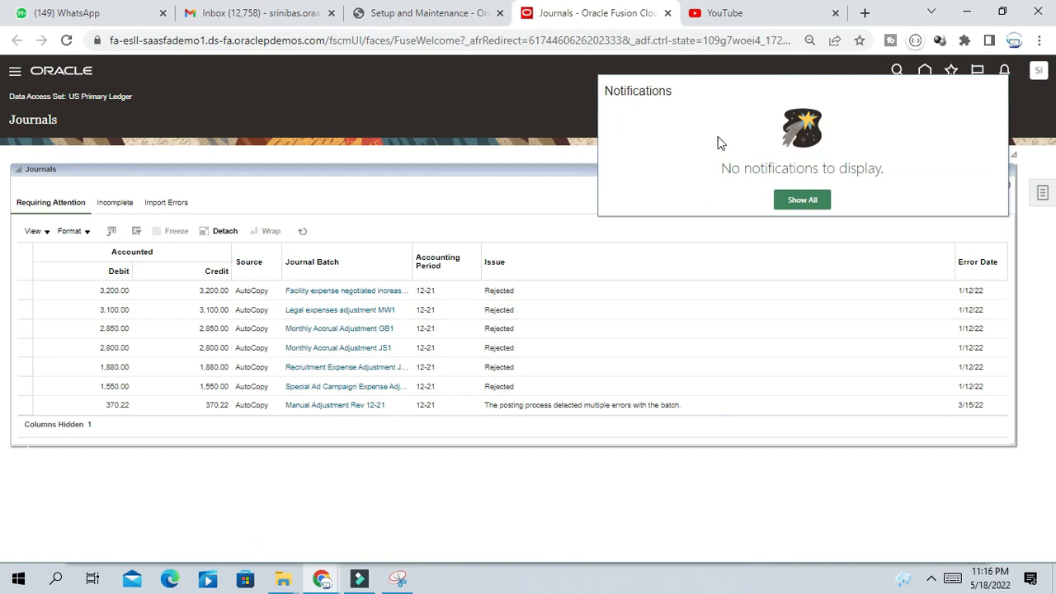
pyautogui.moveTo(721, 142)
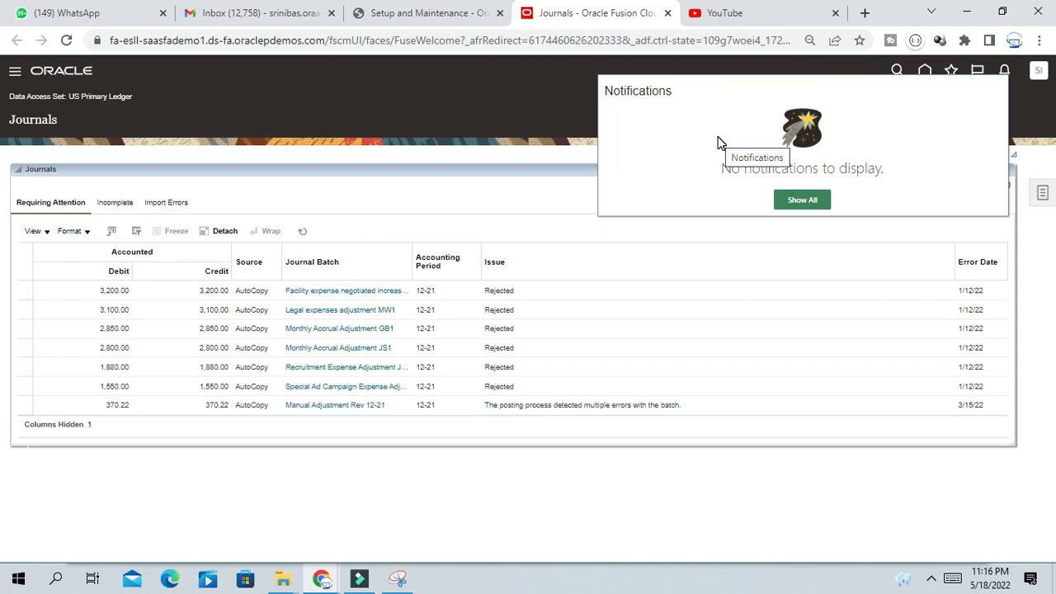
pyautogui.moveTo(5, 218)
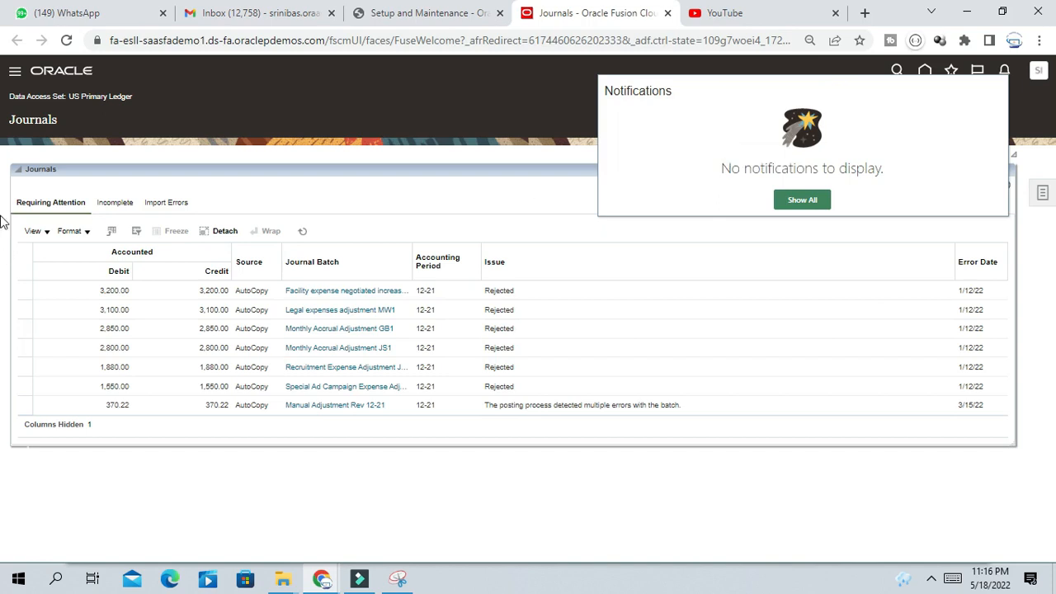
pyautogui.moveTo(563, 196)
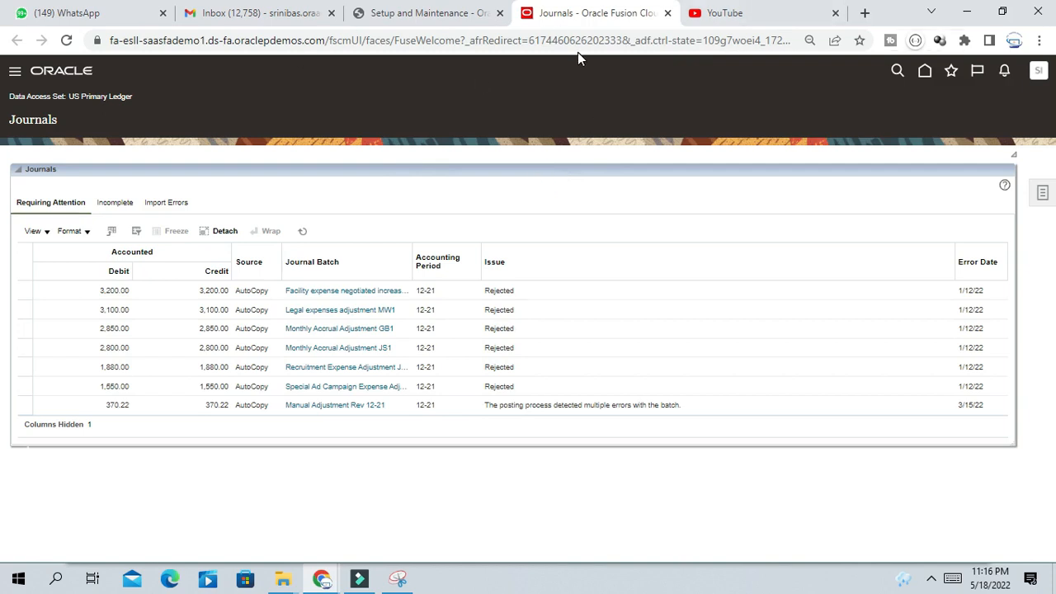
# - Search Setup and Maintenance for 'Manage Approval Group' and open the Manage Approval Groups task
pyautogui.click(417, 12)
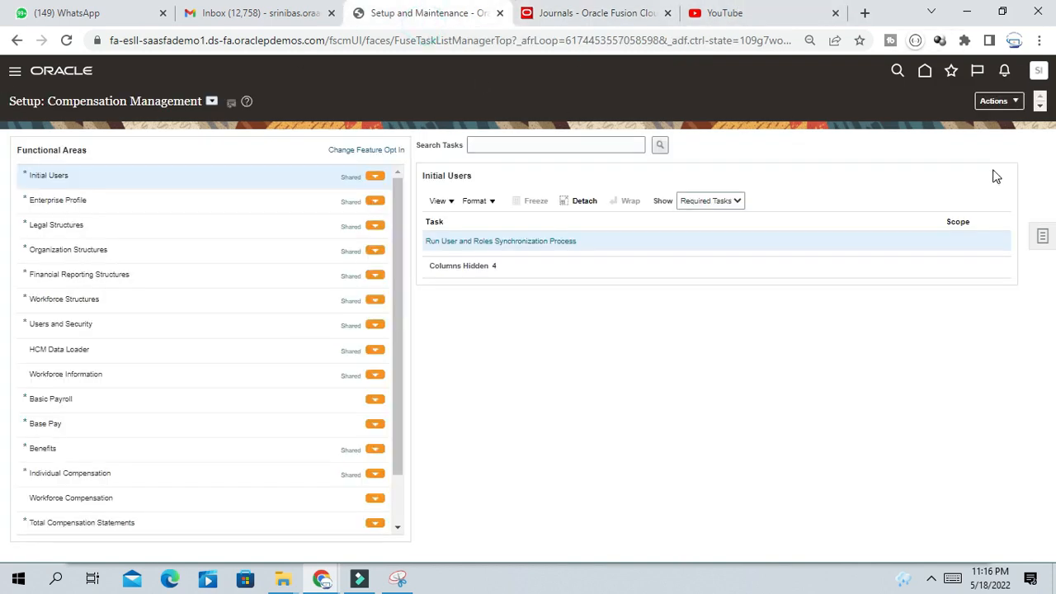
pyautogui.moveTo(1039, 236)
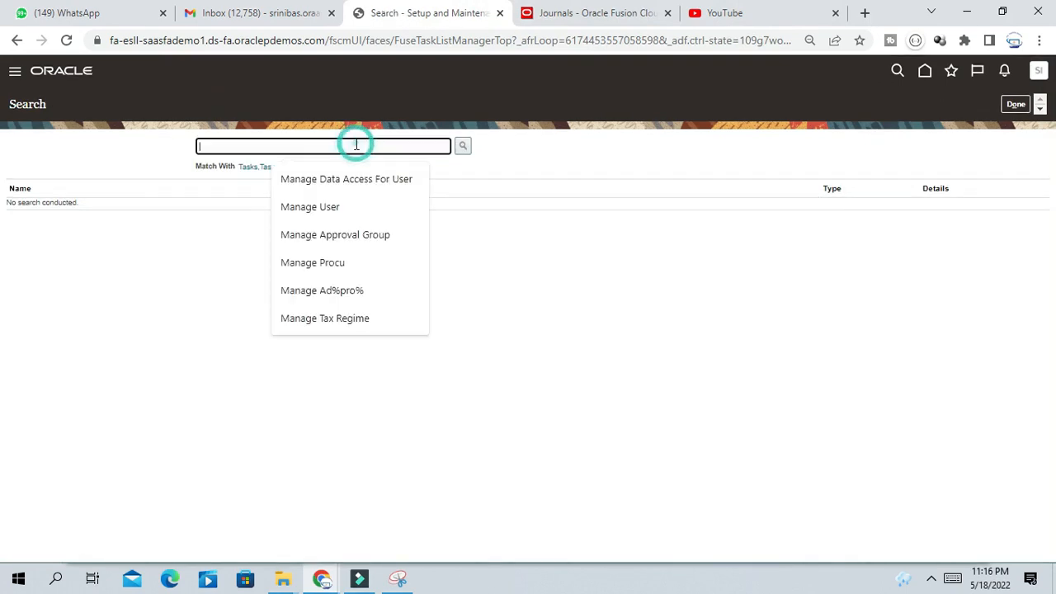
pyautogui.click(335, 234)
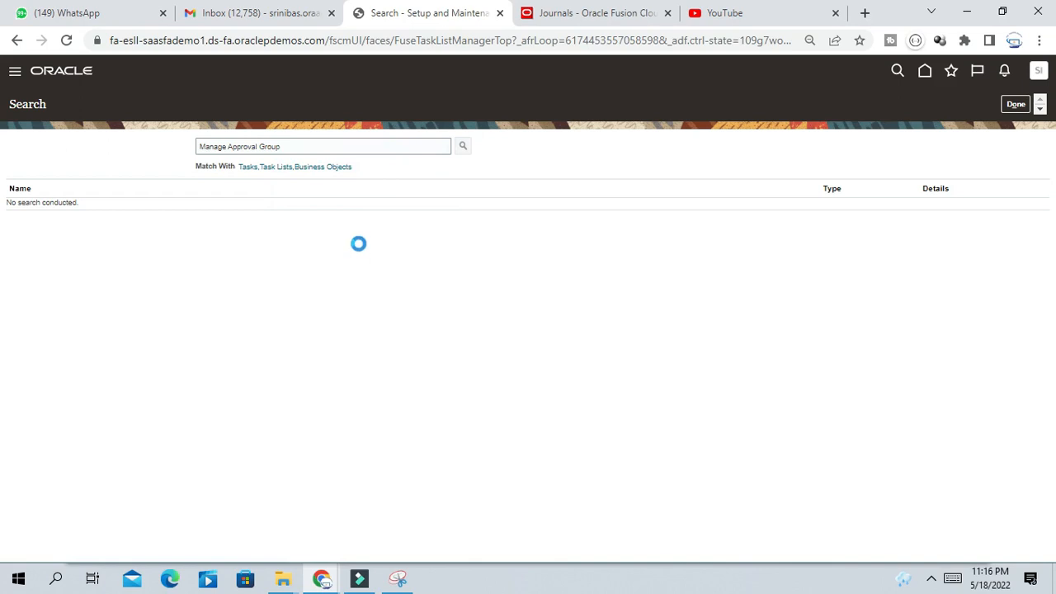
pyautogui.click(463, 146)
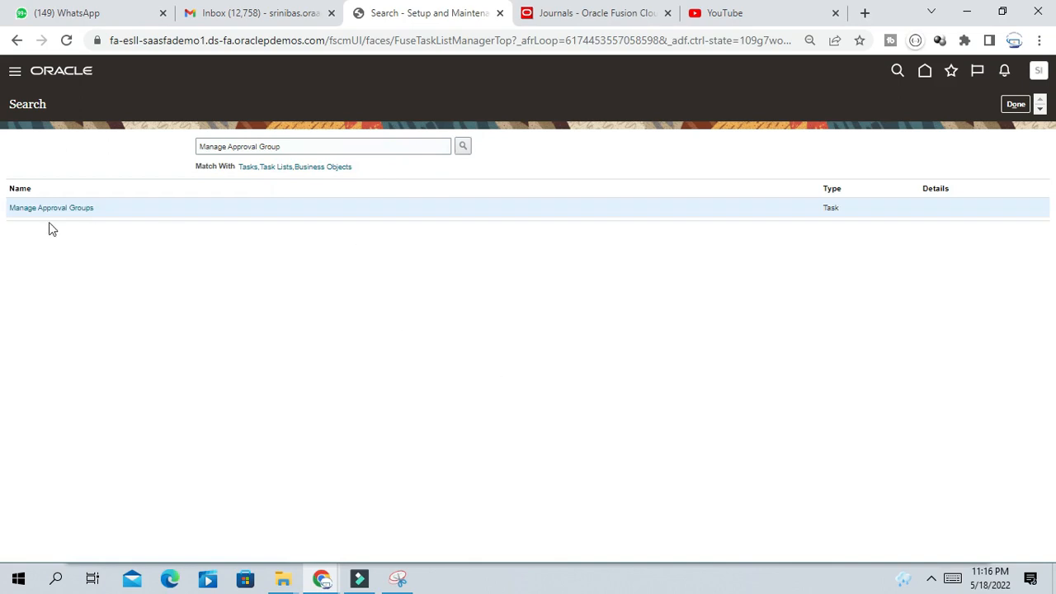
pyautogui.click(52, 208)
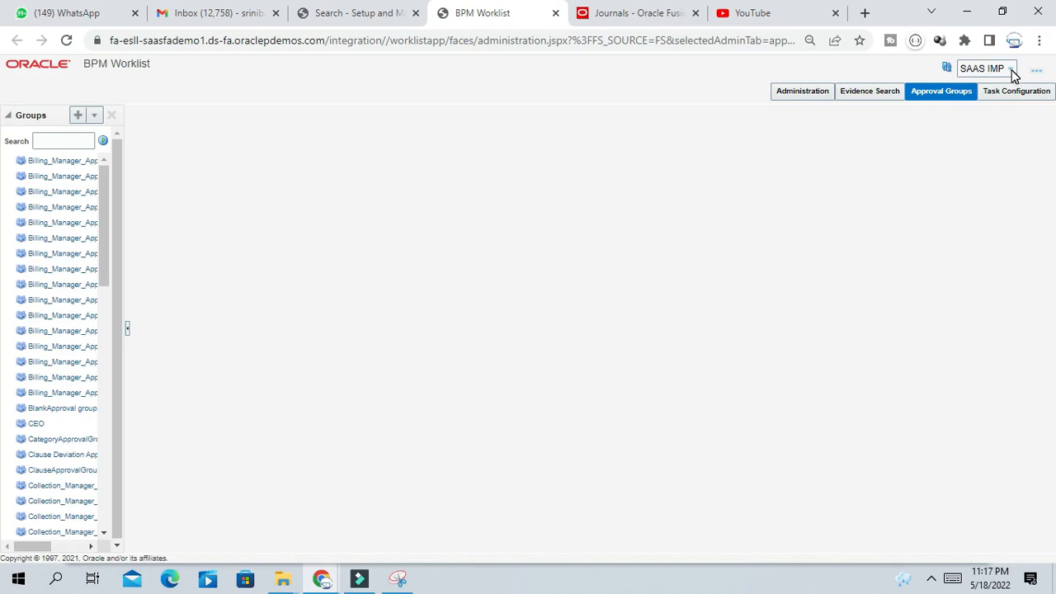
# - Go to BPM Worklist Administration and open Application Preferences
pyautogui.click(996, 68)
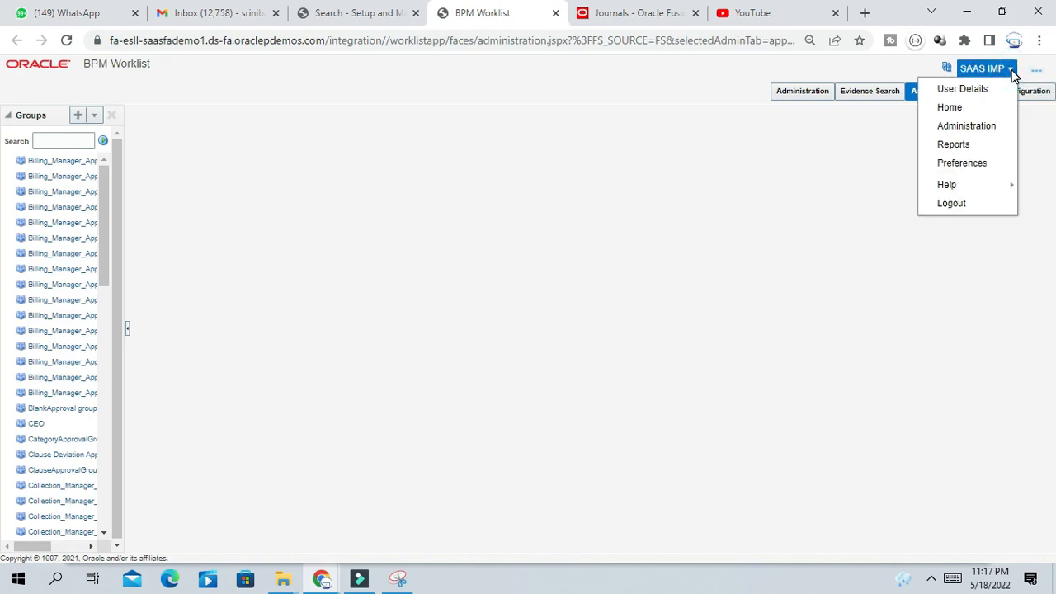
pyautogui.moveTo(979, 131)
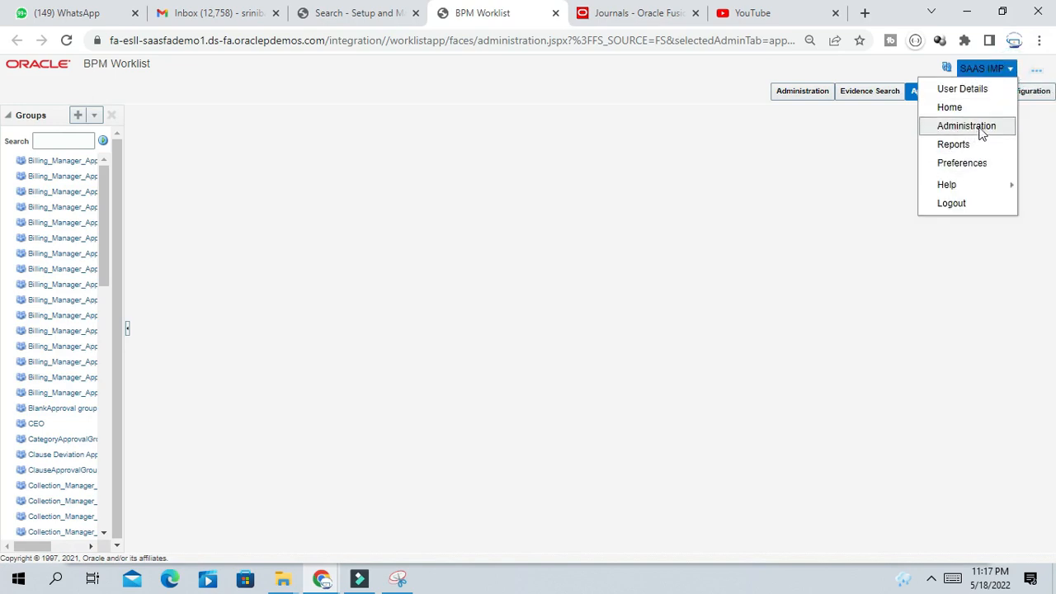
pyautogui.click(969, 126)
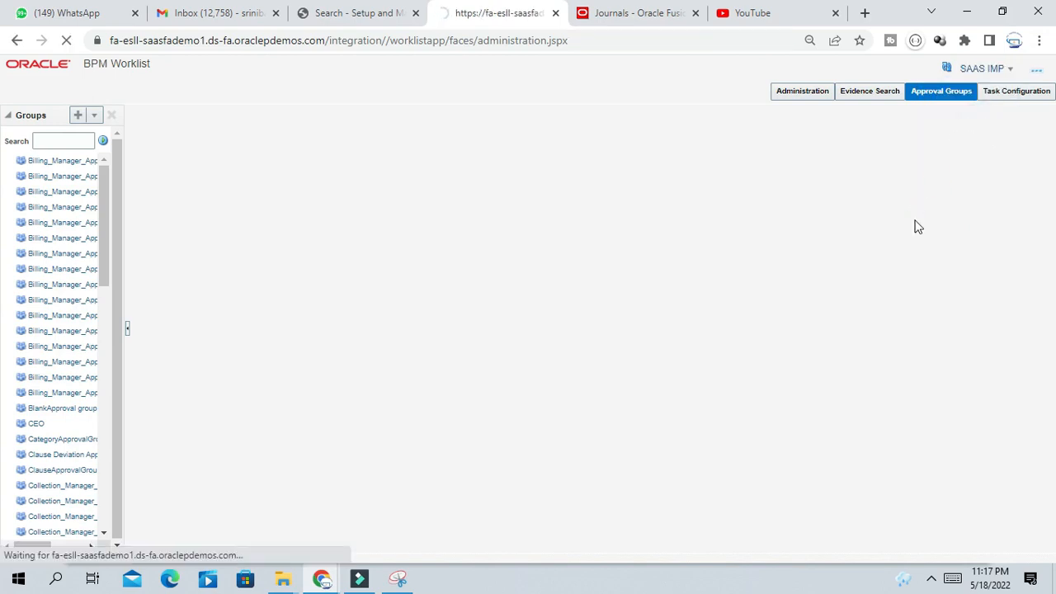
pyautogui.click(803, 90)
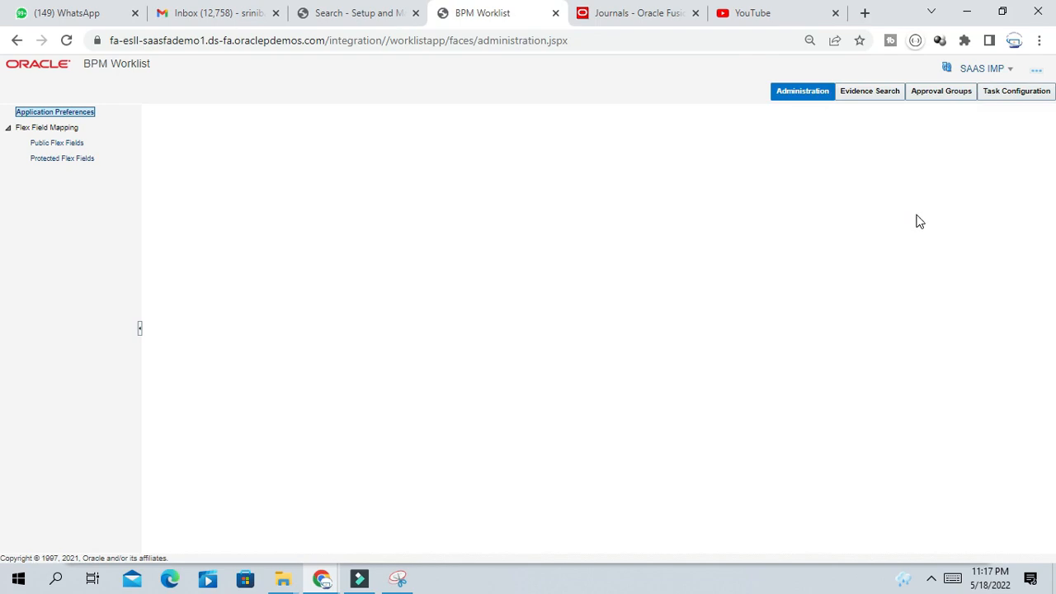
pyautogui.moveTo(920, 210)
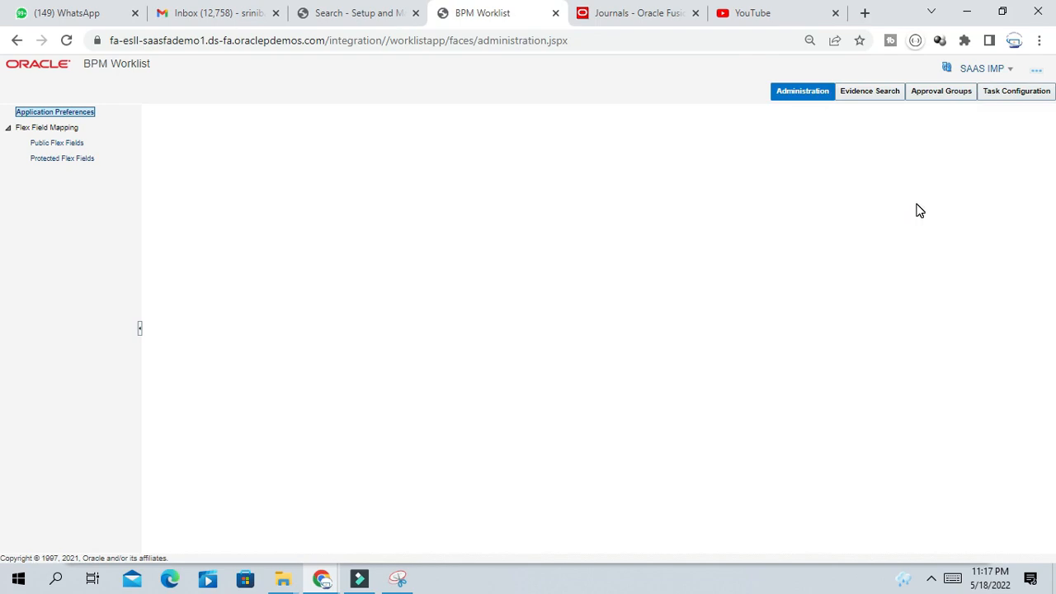
pyautogui.moveTo(797, 109)
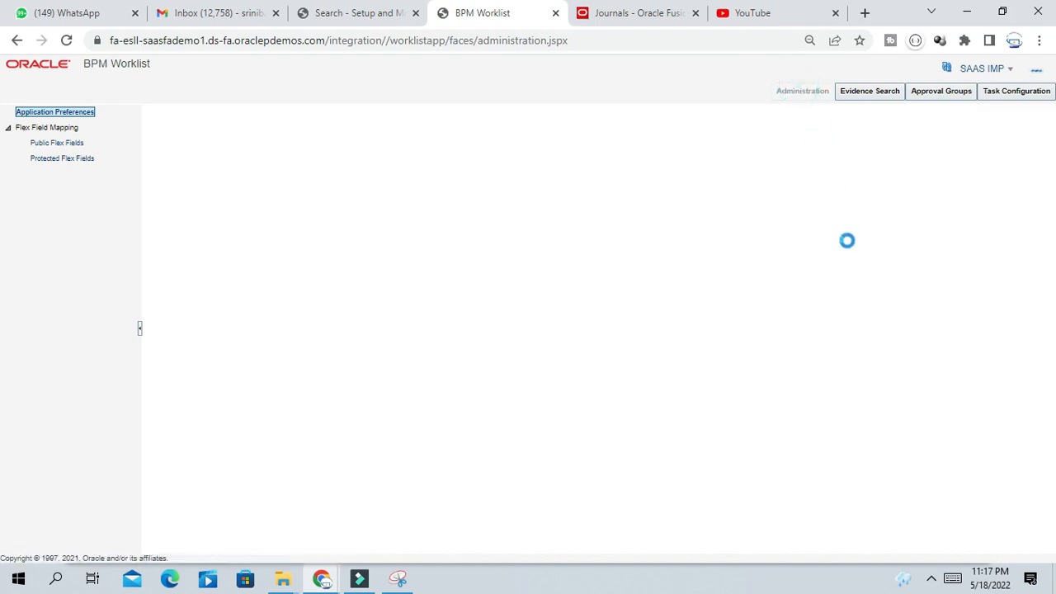
pyautogui.click(55, 112)
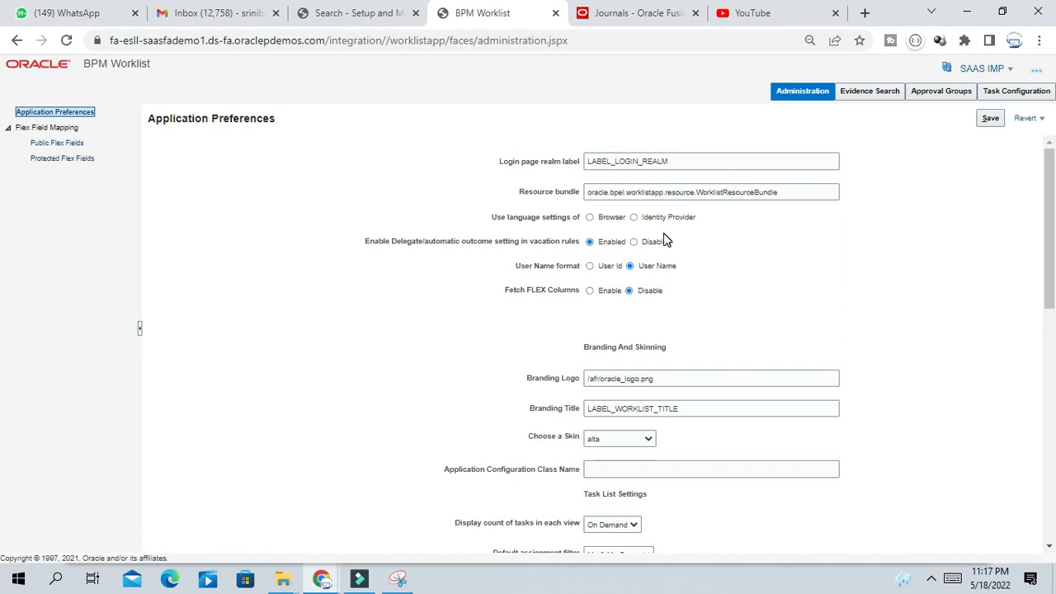
# - Scroll Application Preferences down to the Notification section showing mode All
pyautogui.scroll(-3)
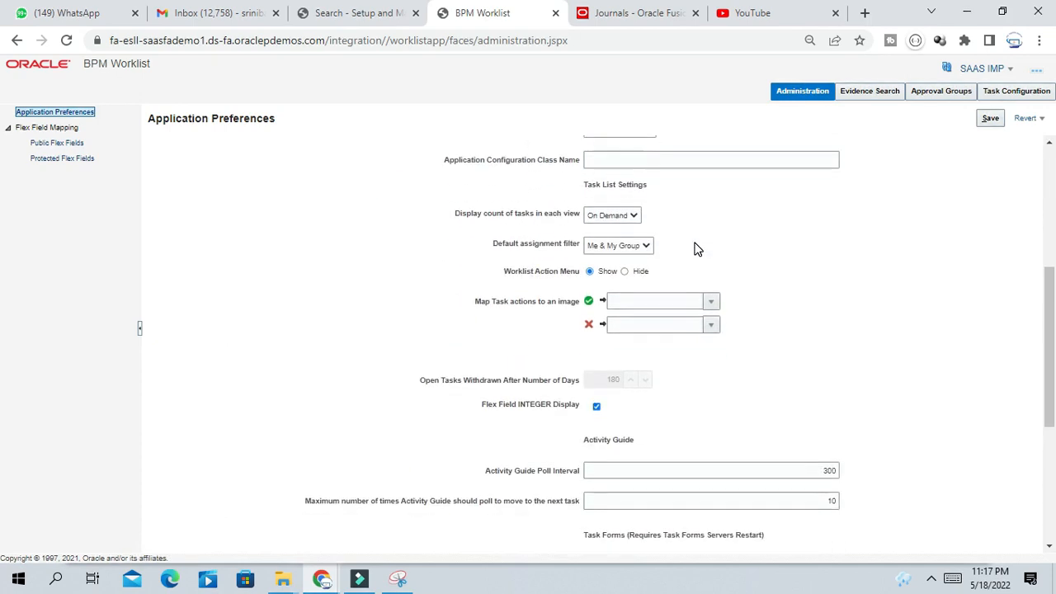
pyautogui.scroll(-3)
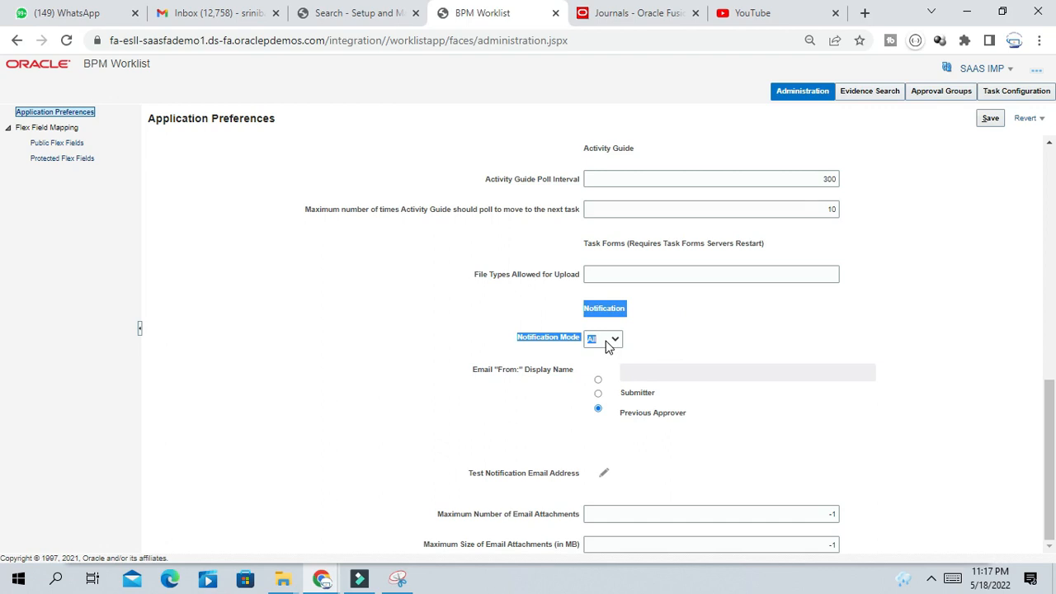
pyautogui.click(612, 340)
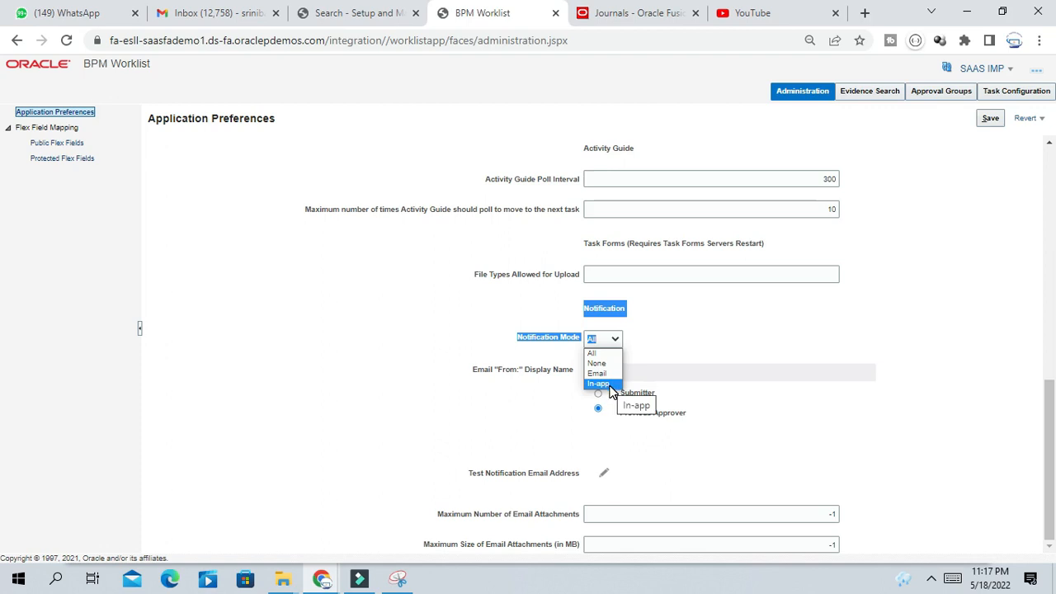
pyautogui.moveTo(600, 372)
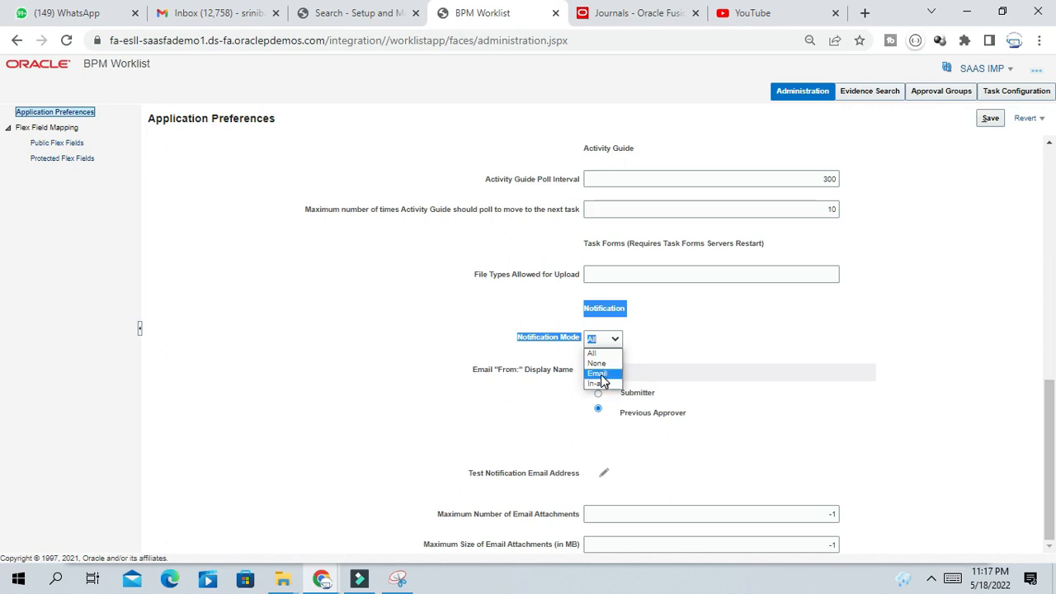
pyautogui.moveTo(600, 373)
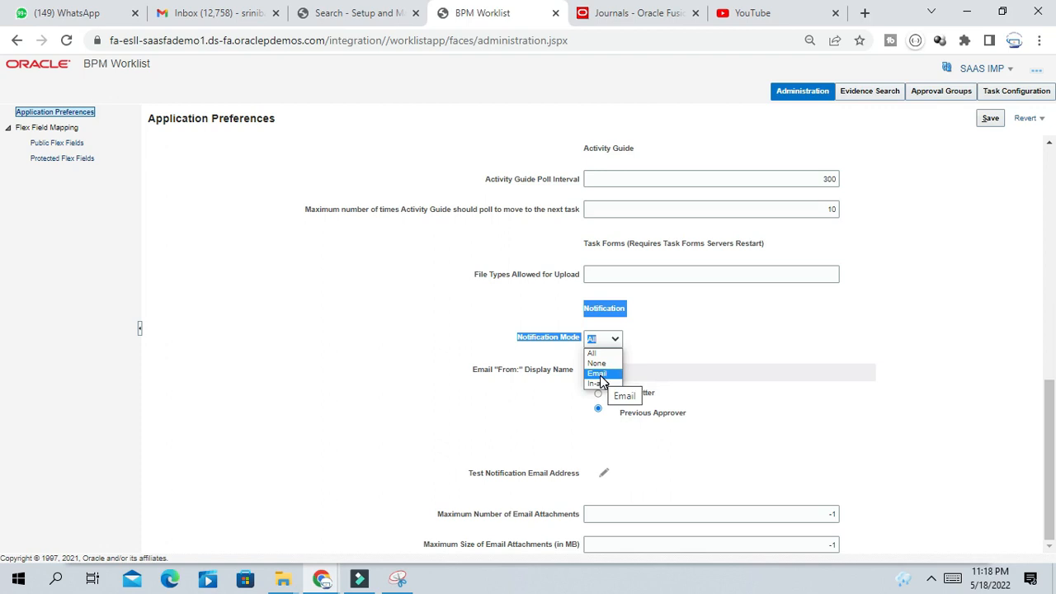
pyautogui.moveTo(601, 375)
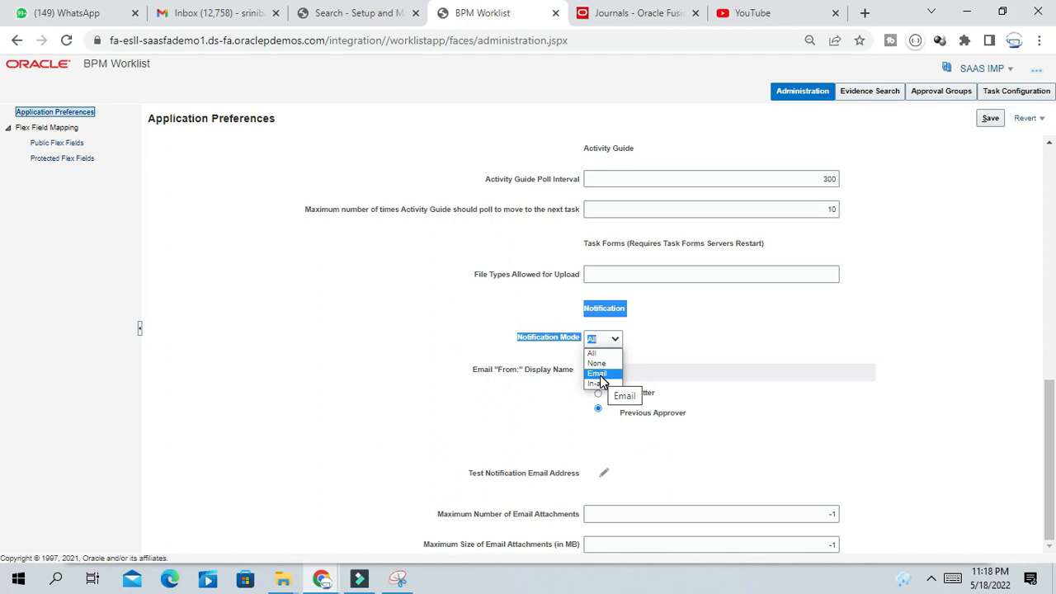
pyautogui.moveTo(603, 363)
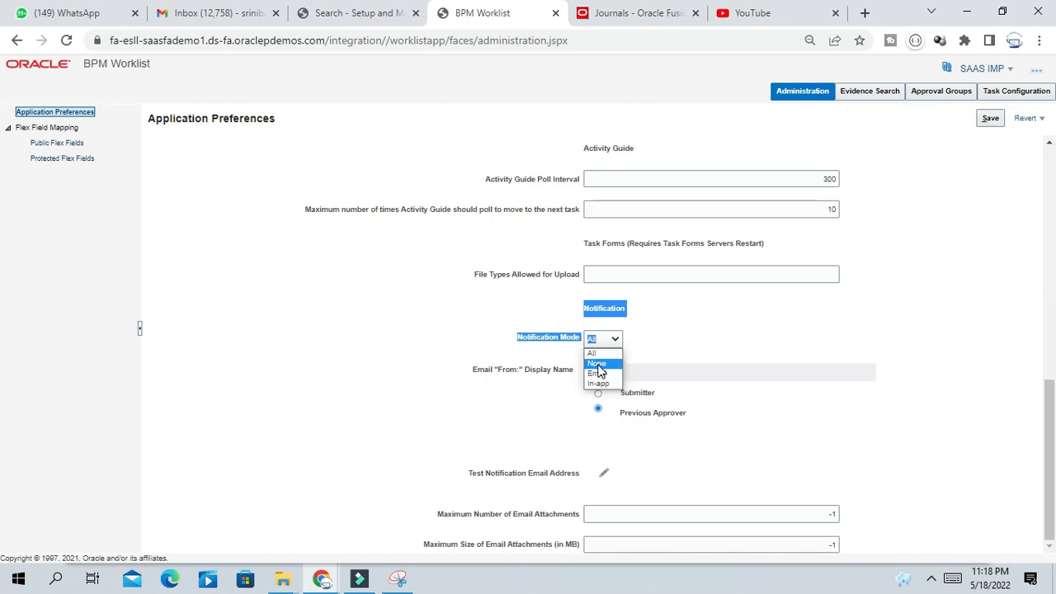
pyautogui.moveTo(597, 362)
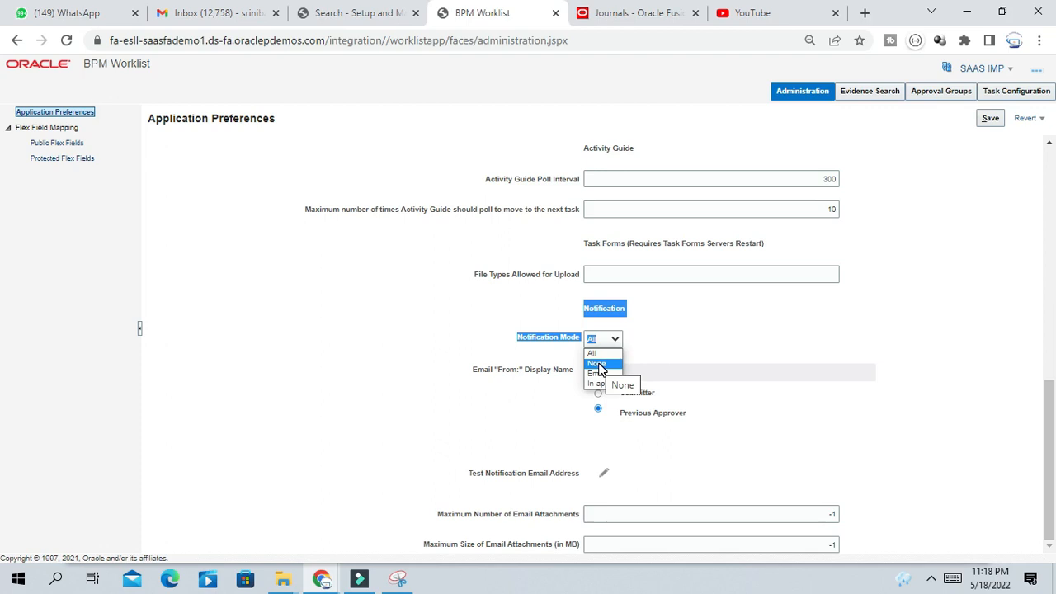
pyautogui.click(600, 352)
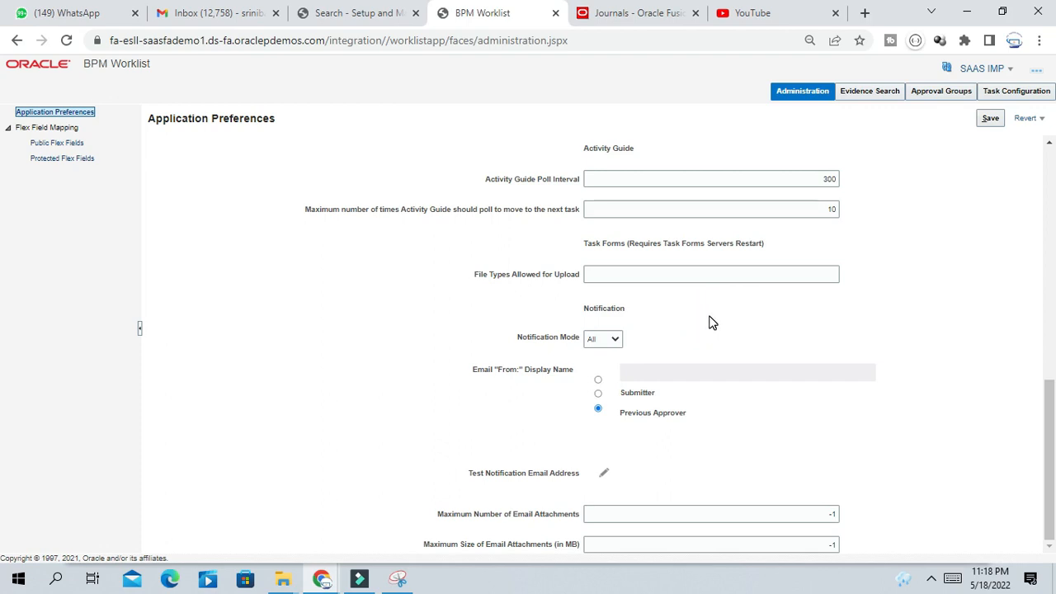
pyautogui.moveTo(781, 307)
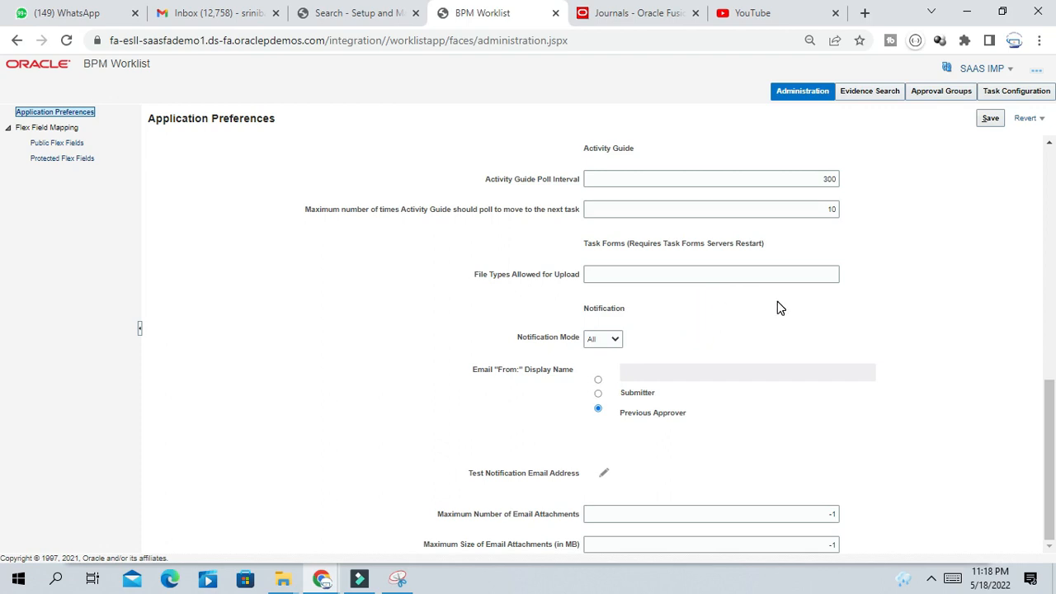
pyautogui.moveTo(779, 307)
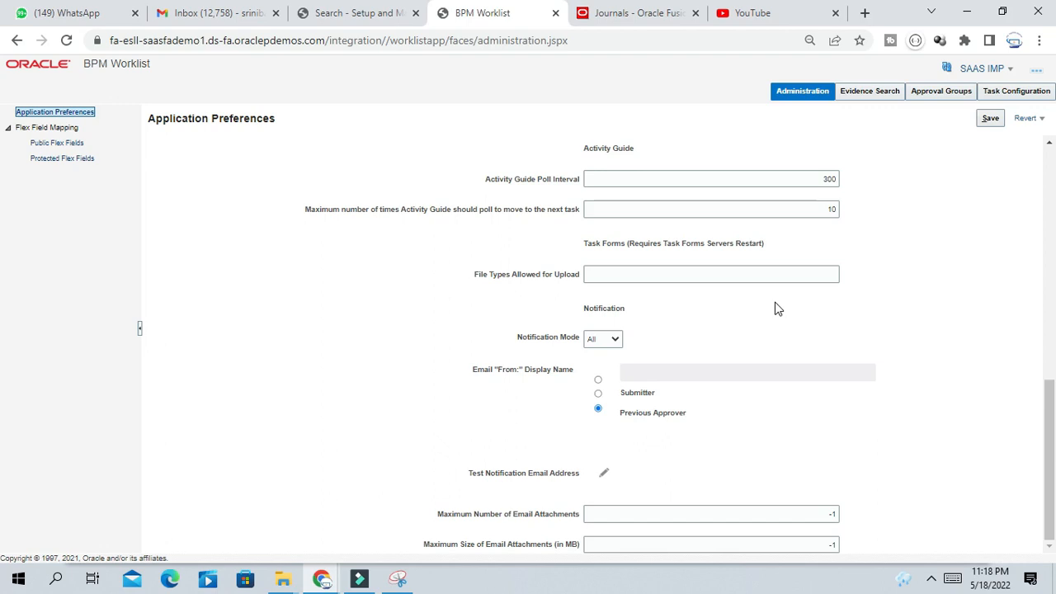
pyautogui.moveTo(710, 330)
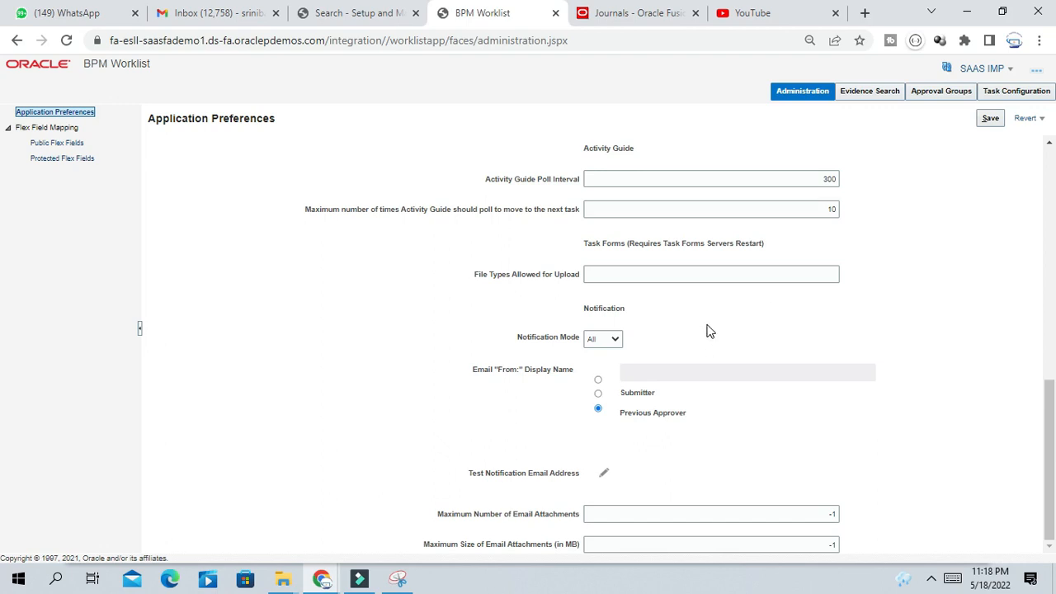
pyautogui.moveTo(719, 318)
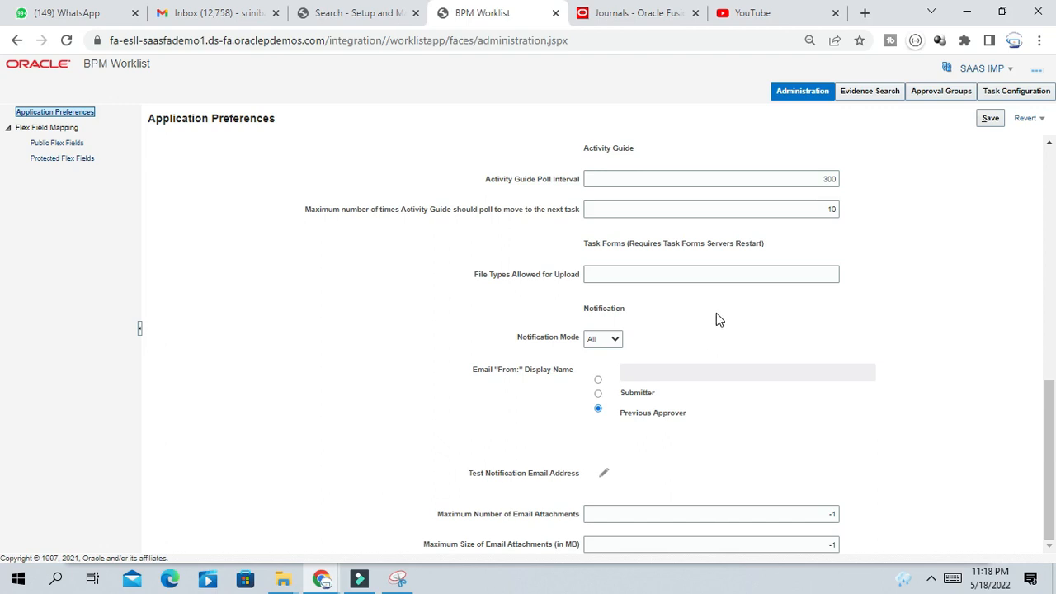